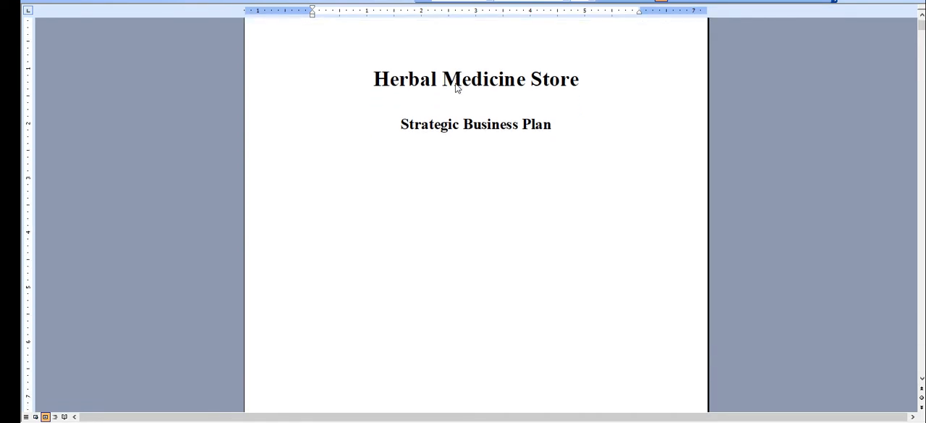
Scroll from the title page past the Confidentiality Agreement to the Table of Contents.
{"action": "scroll", "scroll_direction": "down", "scroll_amount": 3}
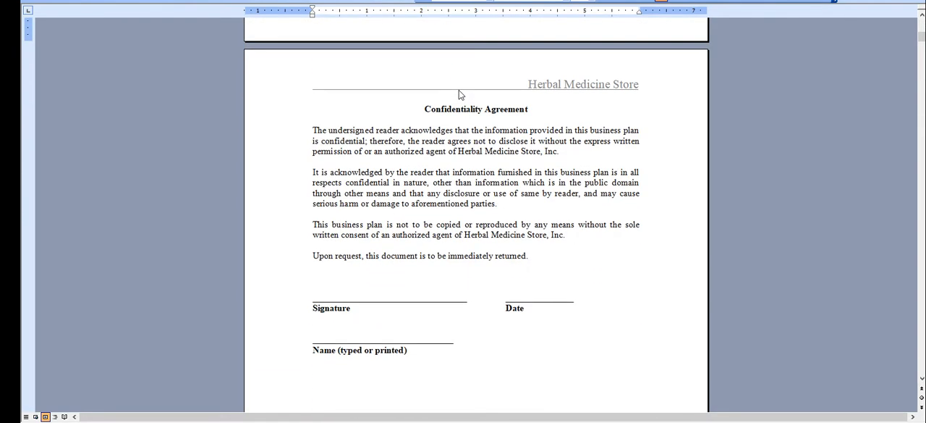
{"action": "scroll", "scroll_direction": "down", "scroll_amount": 3}
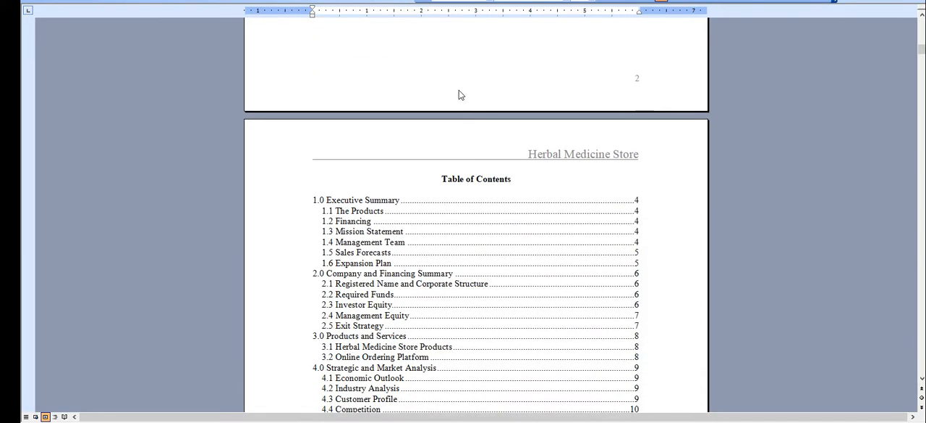
{"action": "scroll", "scroll_direction": "down", "scroll_amount": 3}
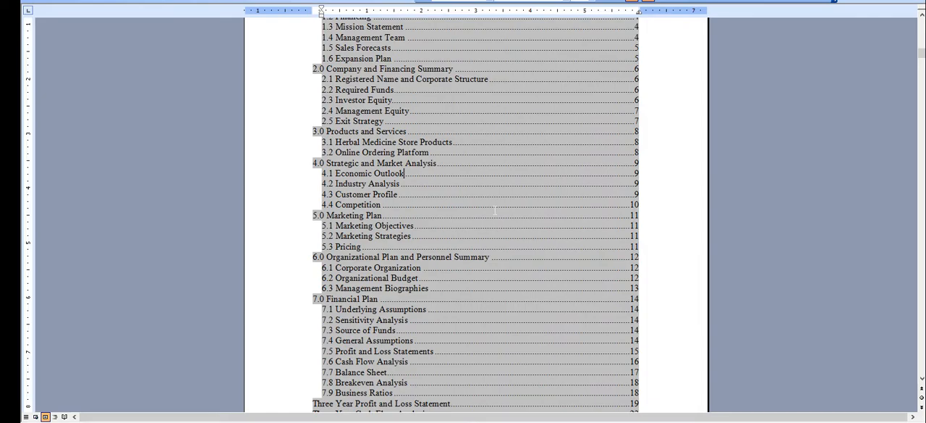
{"action": "scroll", "scroll_direction": "down", "scroll_amount": 3}
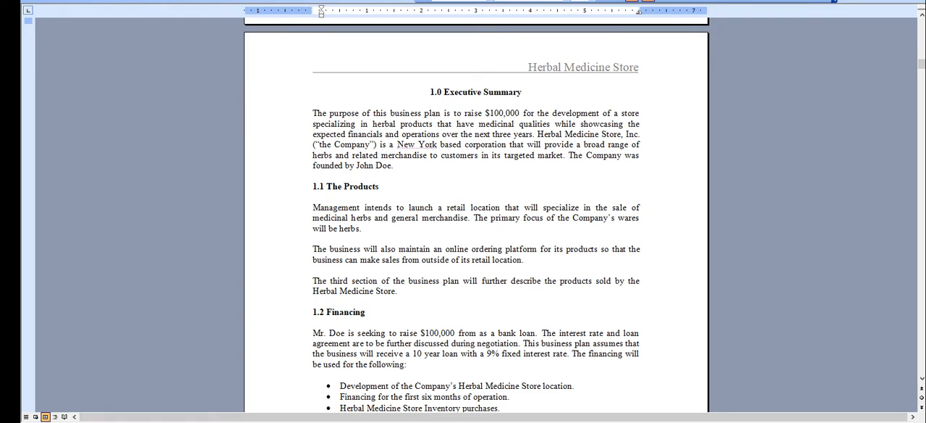
Scroll through the 1.0 Executive Summary, sales forecast table and chart to section 2.0.
{"action": "scroll", "scroll_direction": "down", "scroll_amount": 3}
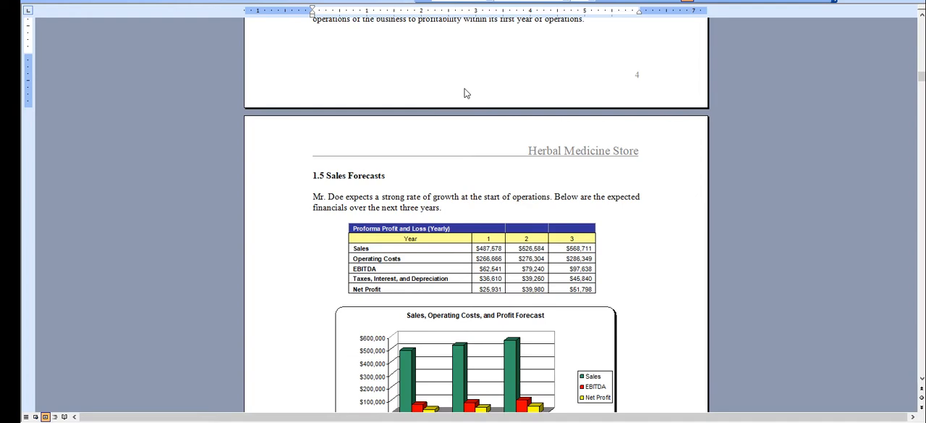
{"action": "scroll", "scroll_direction": "down", "scroll_amount": 3}
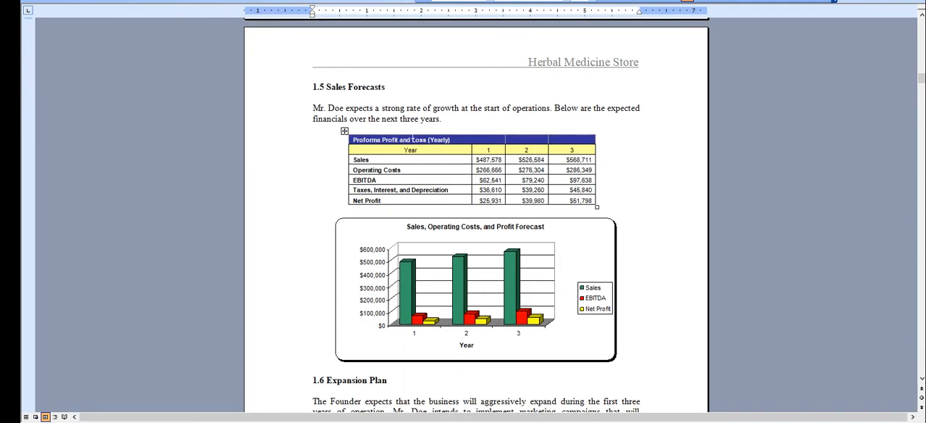
{"action": "scroll", "scroll_direction": "down", "scroll_amount": 3}
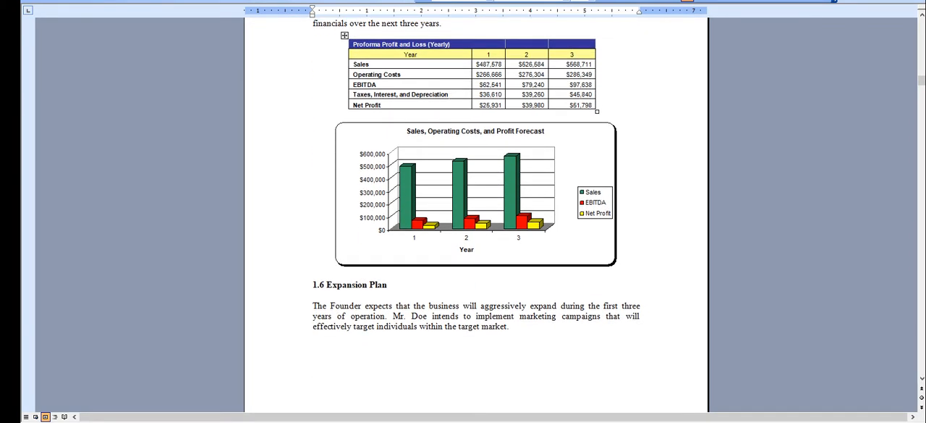
{"action": "scroll", "scroll_direction": "down", "scroll_amount": 3}
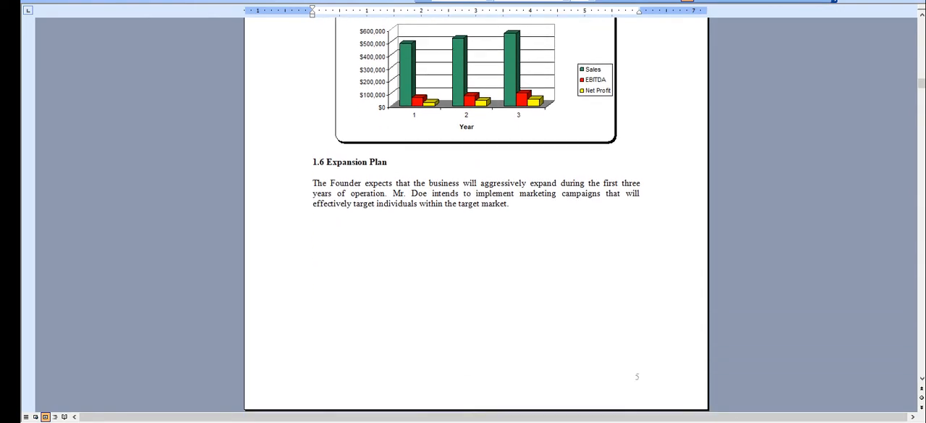
{"action": "scroll", "scroll_direction": "down", "scroll_amount": 3}
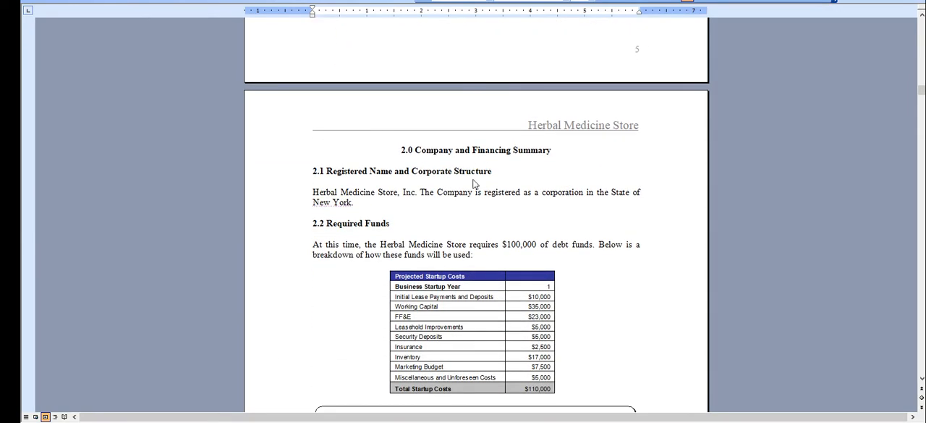
Scroll past Required Funds, Use of Funds and 3.0 Products and Services to section 4.0.
{"action": "scroll", "scroll_direction": "down", "scroll_amount": 3}
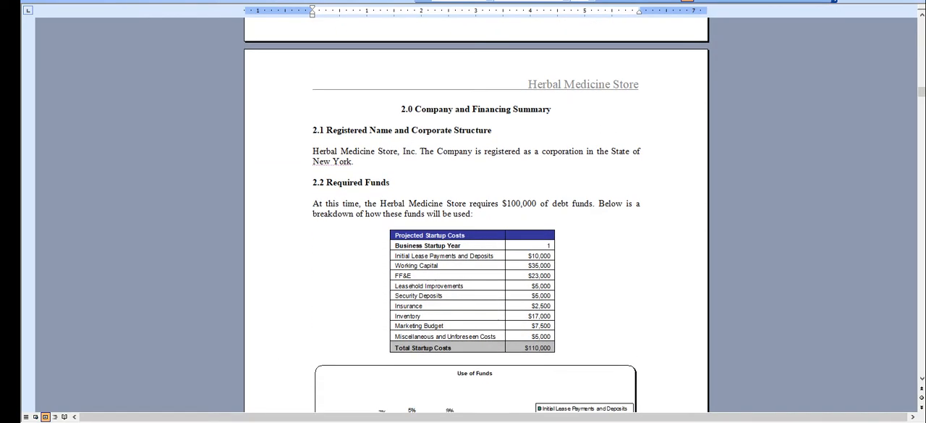
{"action": "scroll", "scroll_direction": "down", "scroll_amount": 3}
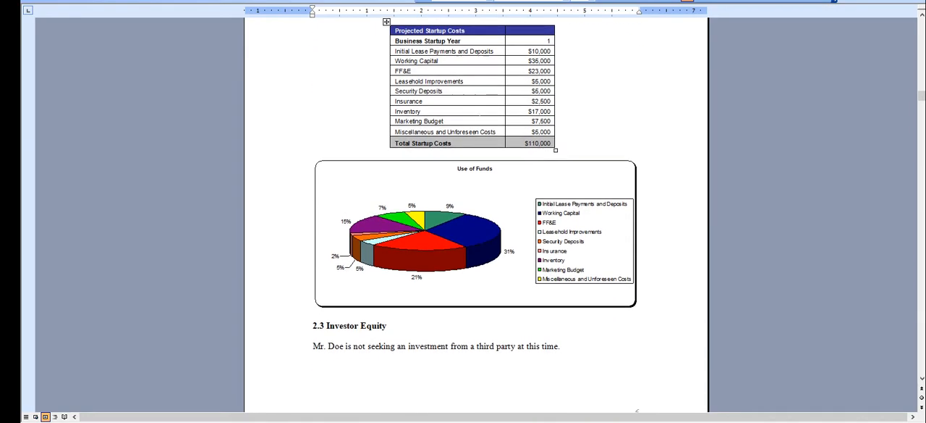
{"action": "scroll", "scroll_direction": "down", "scroll_amount": 3}
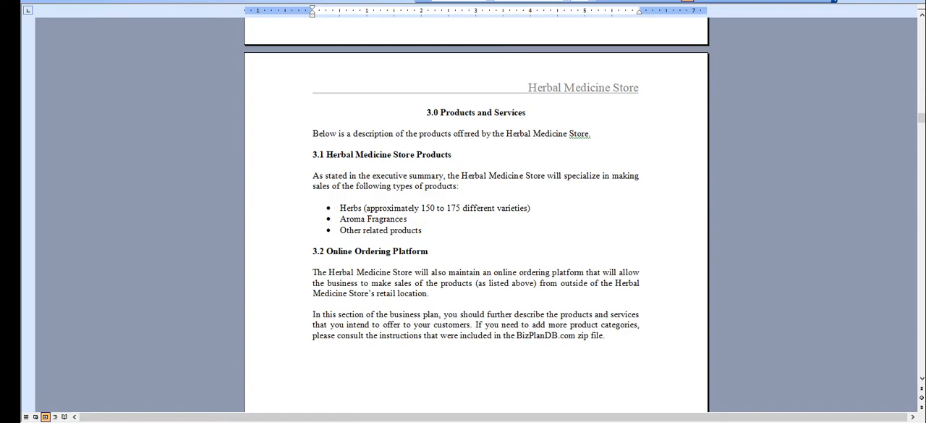
{"action": "scroll", "scroll_direction": "down", "scroll_amount": 3}
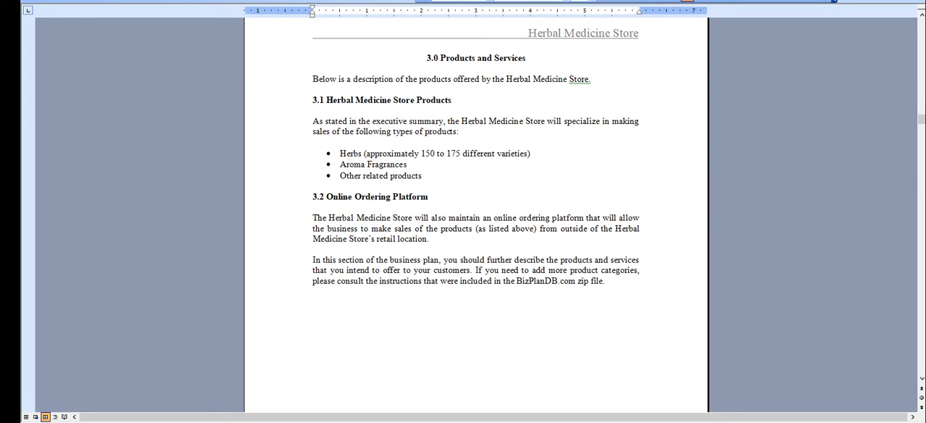
{"action": "scroll", "scroll_direction": "down", "scroll_amount": 3}
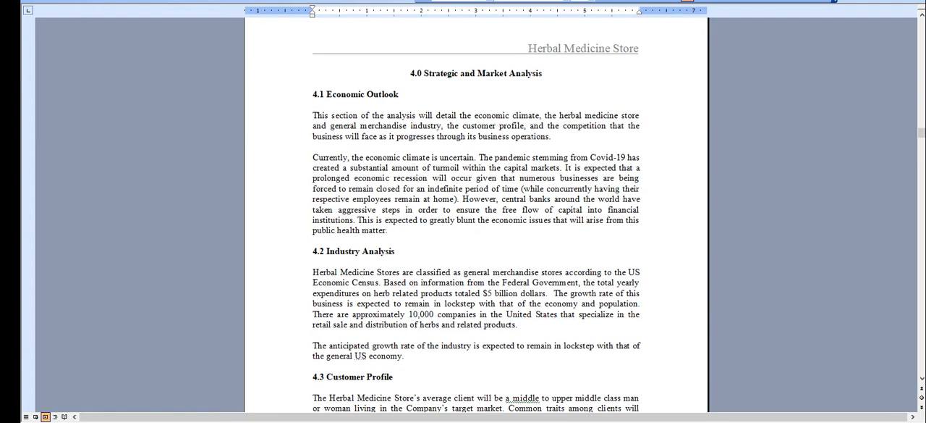
Select 'Covid-19' in section 4.1, then scroll through sections 4.2–5.3 to the organization chart.
{"action": "double_click", "coordinate": [610, 158]}
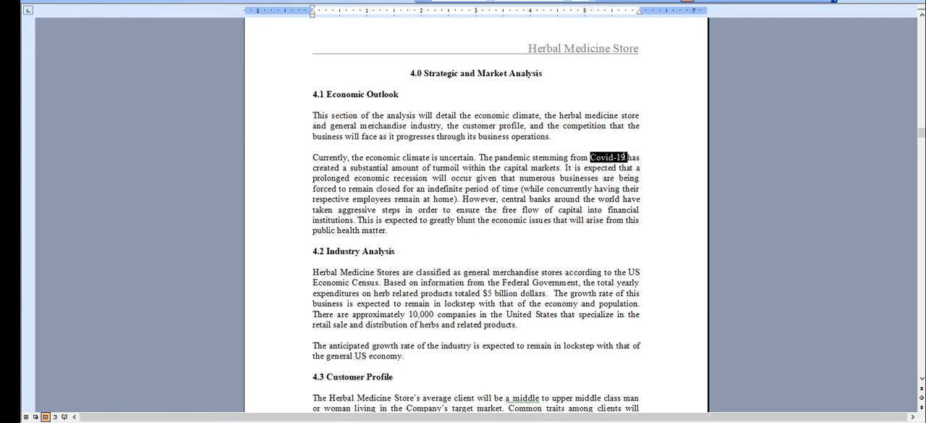
{"action": "scroll", "scroll_direction": "down", "scroll_amount": 3}
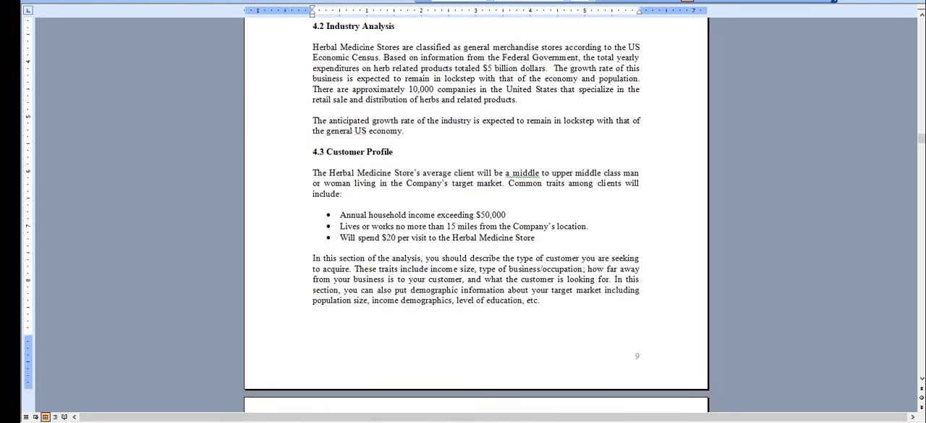
{"action": "scroll", "scroll_direction": "down", "scroll_amount": 3}
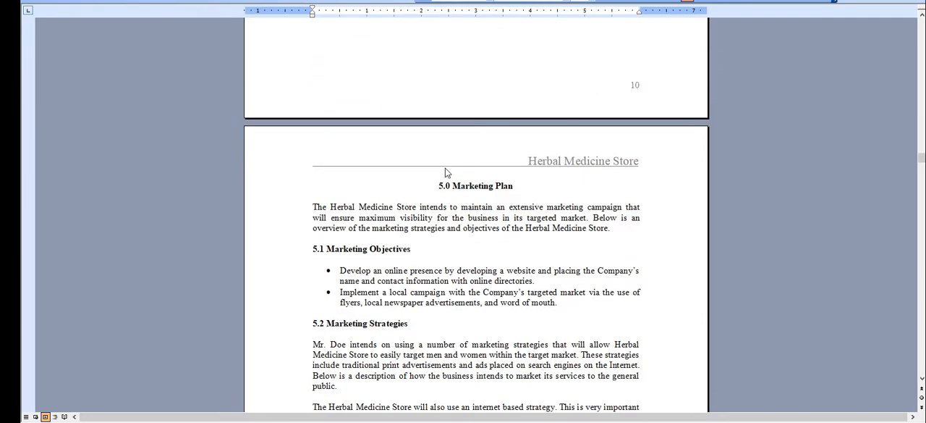
{"action": "scroll", "scroll_direction": "down", "scroll_amount": 3}
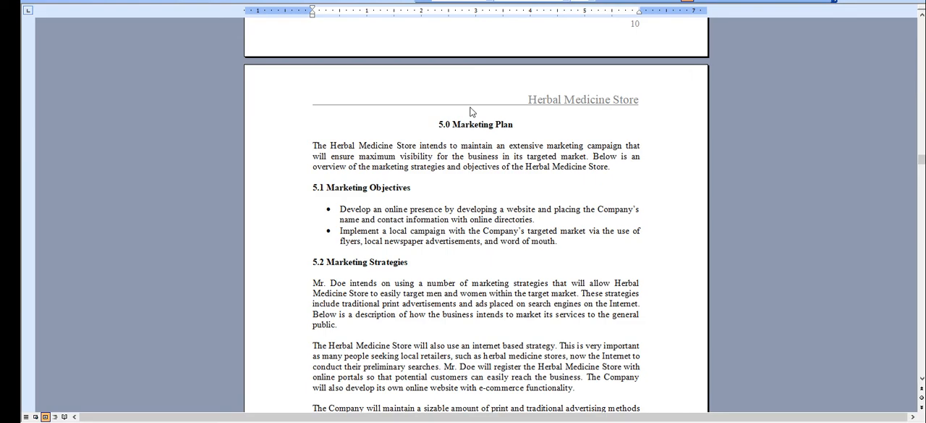
{"action": "scroll", "scroll_direction": "down", "scroll_amount": 3}
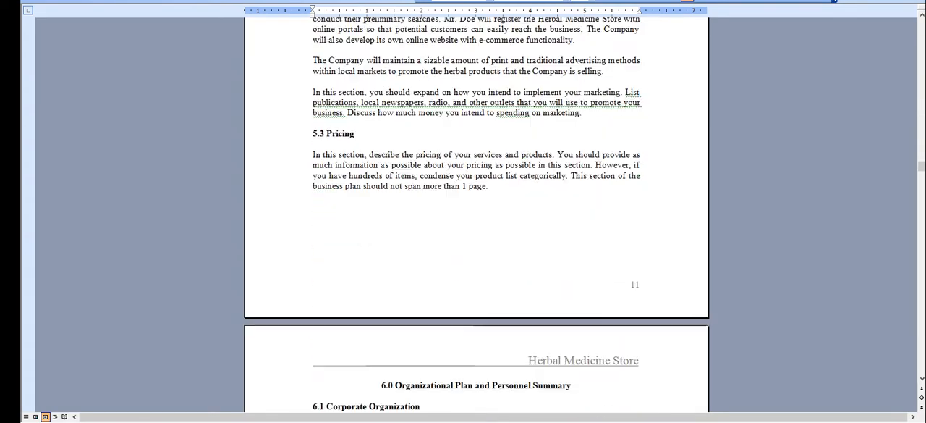
{"action": "scroll", "scroll_direction": "down", "scroll_amount": 3}
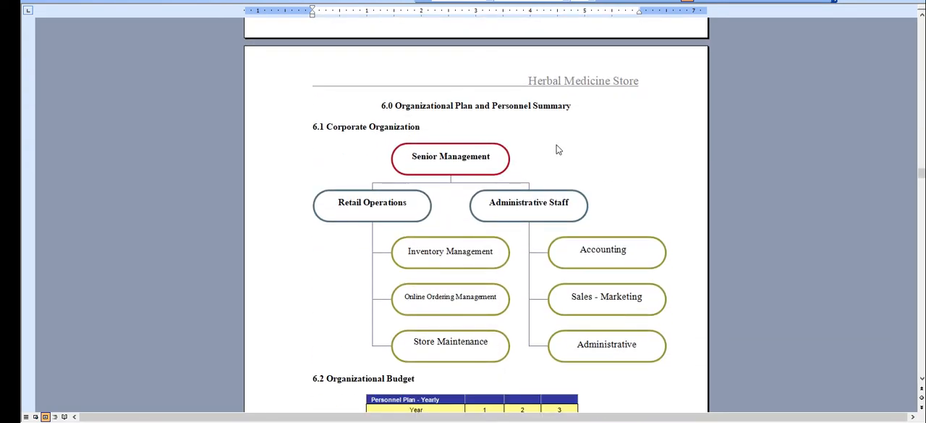
Scroll past the balance sheet, breakeven, ratios and profit-and-loss pages to the year-two cash flow table.
{"action": "scroll", "scroll_direction": "down", "scroll_amount": 3}
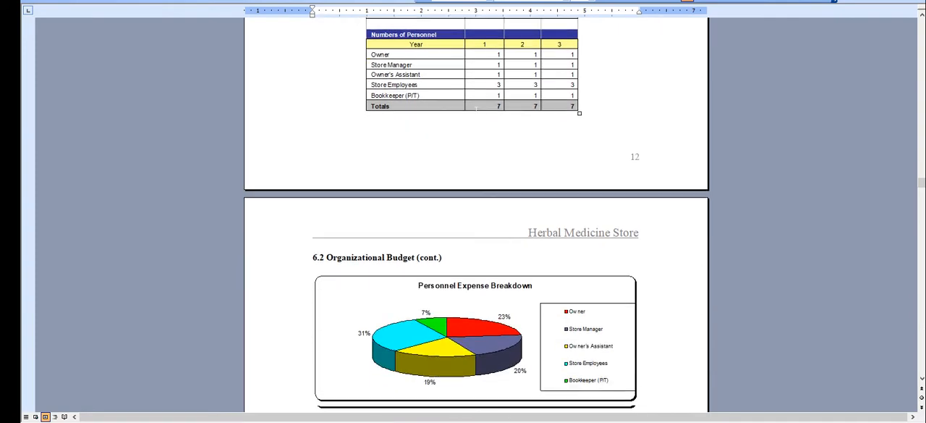
{"action": "scroll", "scroll_direction": "down", "scroll_amount": 3}
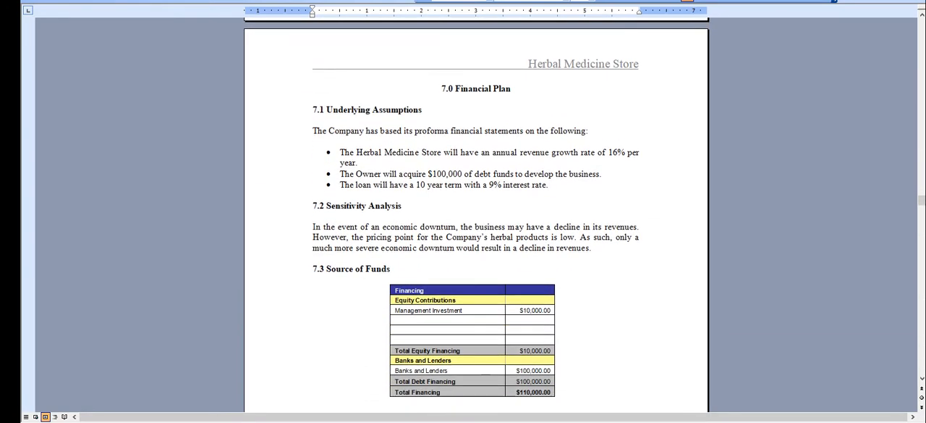
{"action": "scroll", "scroll_direction": "down", "scroll_amount": 3}
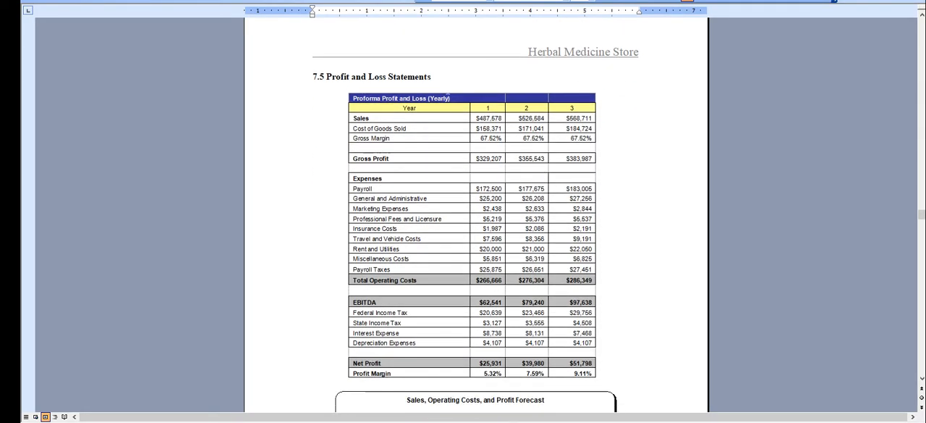
{"action": "scroll", "scroll_direction": "down", "scroll_amount": 3}
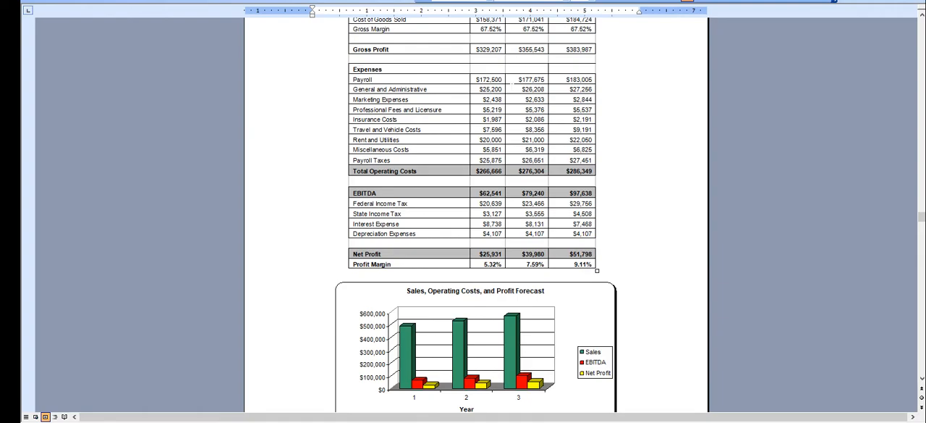
{"action": "scroll", "scroll_direction": "down", "scroll_amount": 3}
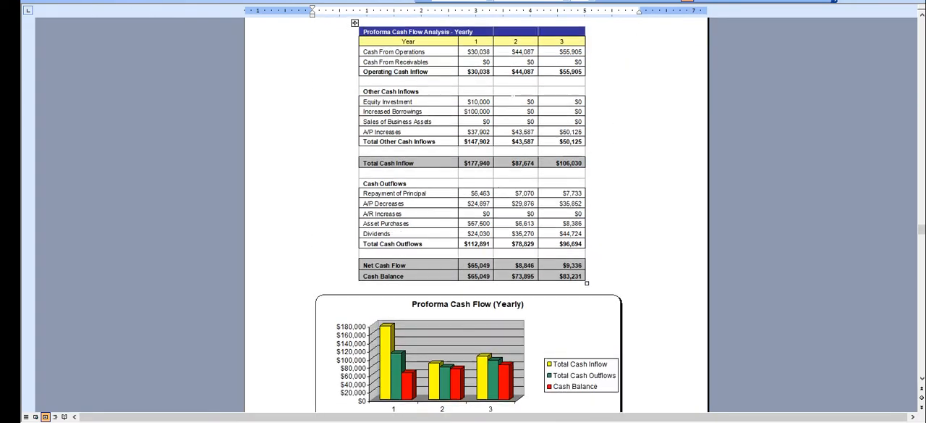
{"action": "scroll", "scroll_direction": "down", "scroll_amount": 3}
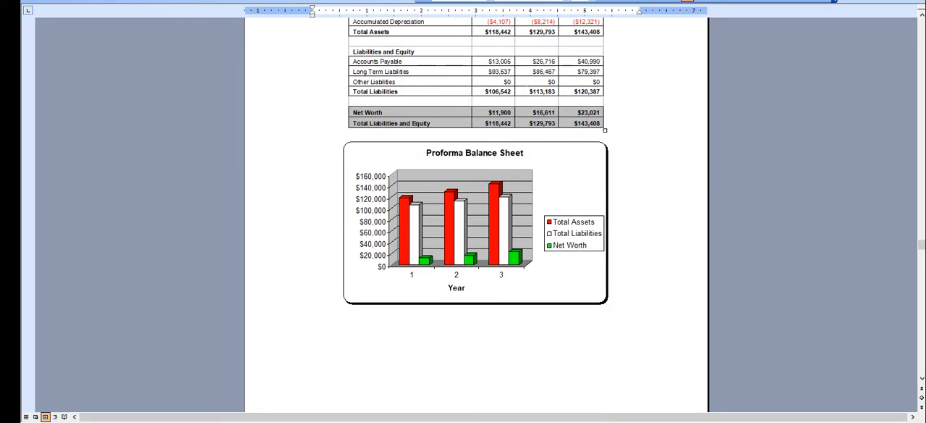
{"action": "scroll", "scroll_direction": "down", "scroll_amount": 3}
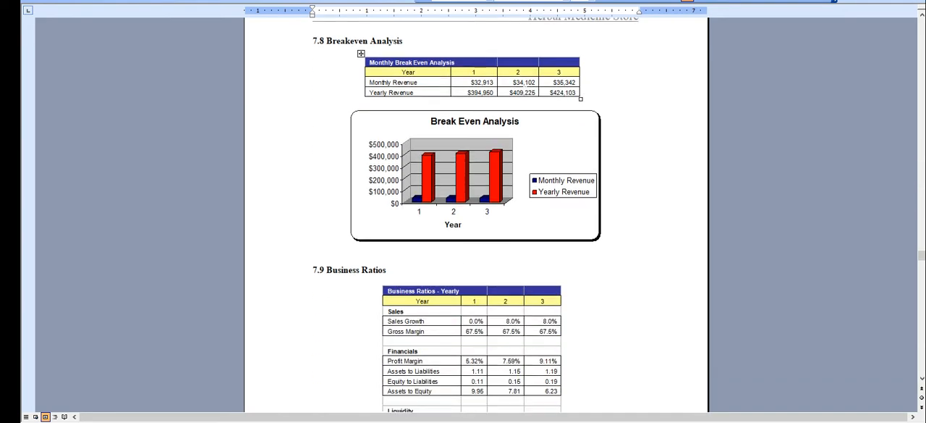
{"action": "scroll", "scroll_direction": "down", "scroll_amount": 3}
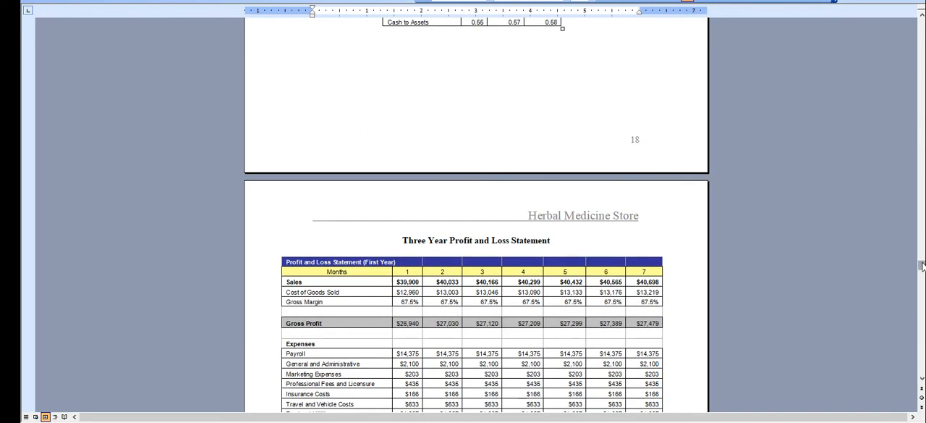
{"action": "scroll", "scroll_direction": "down", "scroll_amount": 3}
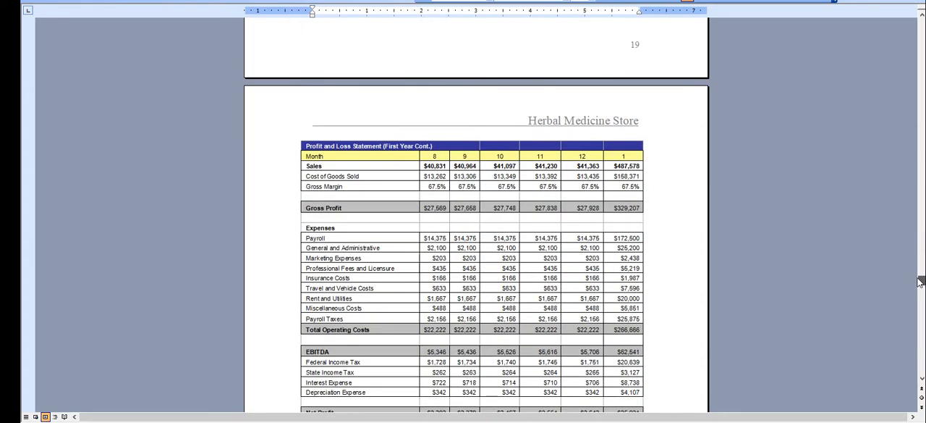
{"action": "scroll", "scroll_direction": "down", "scroll_amount": 3}
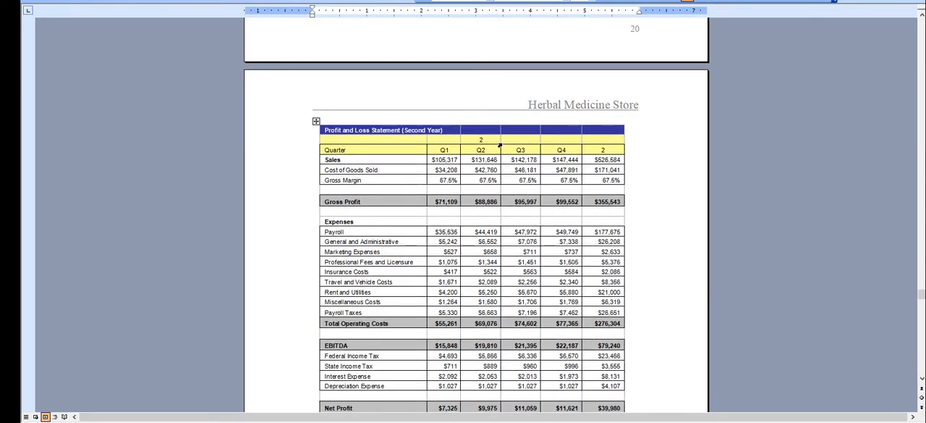
{"action": "scroll", "scroll_direction": "down", "scroll_amount": 3}
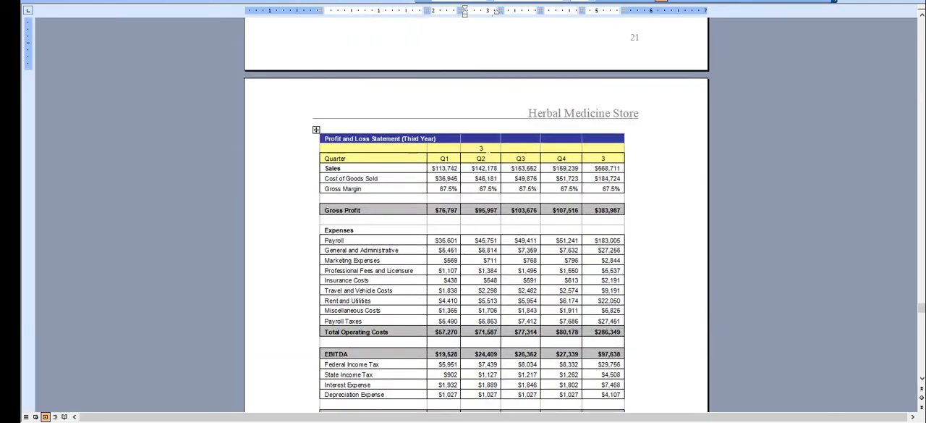
{"action": "scroll", "scroll_direction": "down", "scroll_amount": 3}
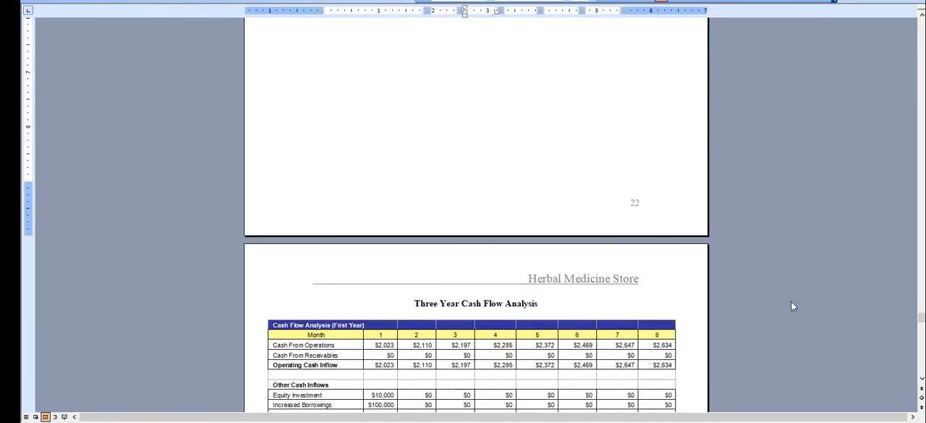
{"action": "scroll", "scroll_direction": "down", "scroll_amount": 3}
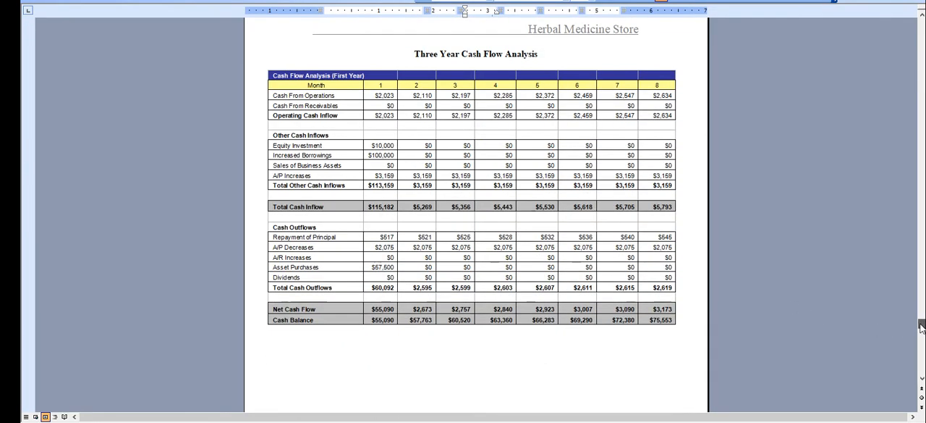
{"action": "scroll", "scroll_direction": "down", "scroll_amount": 3}
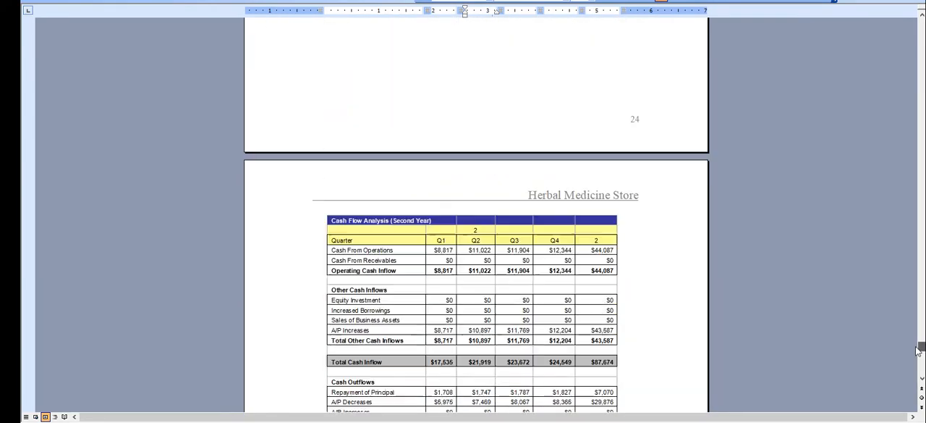
{"action": "scroll", "scroll_direction": "down", "scroll_amount": 3}
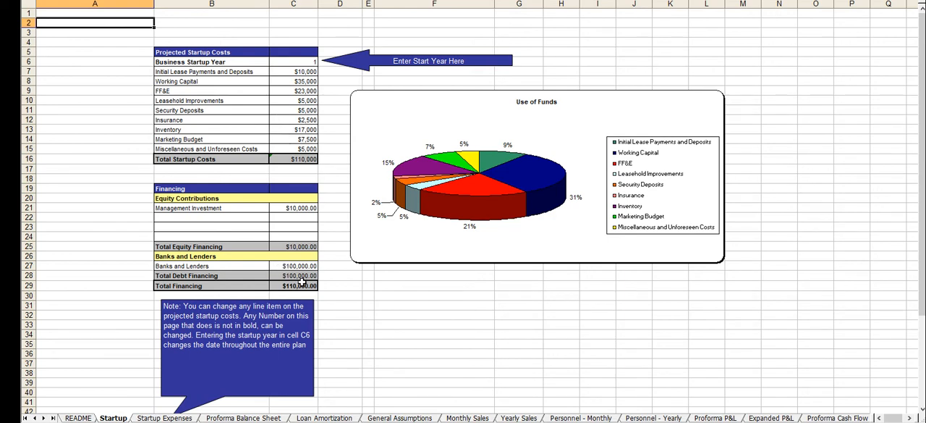
{"action": "mouse_move", "coordinate": [257, 106]}
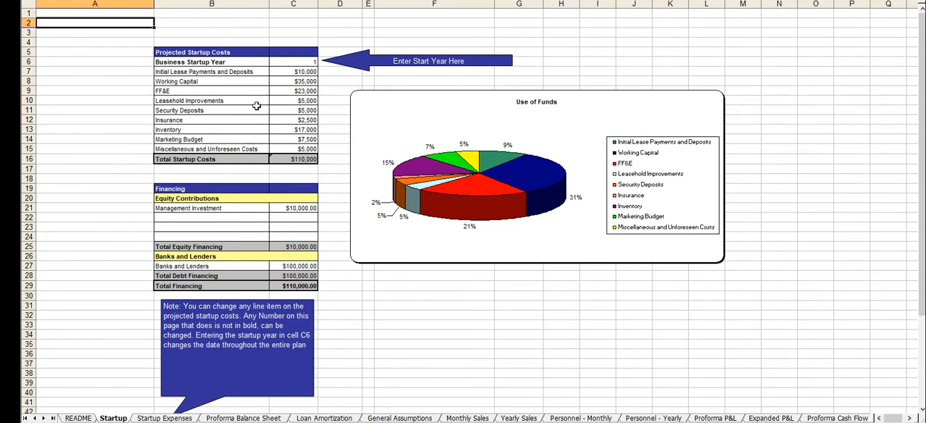
{"action": "mouse_move", "coordinate": [247, 173]}
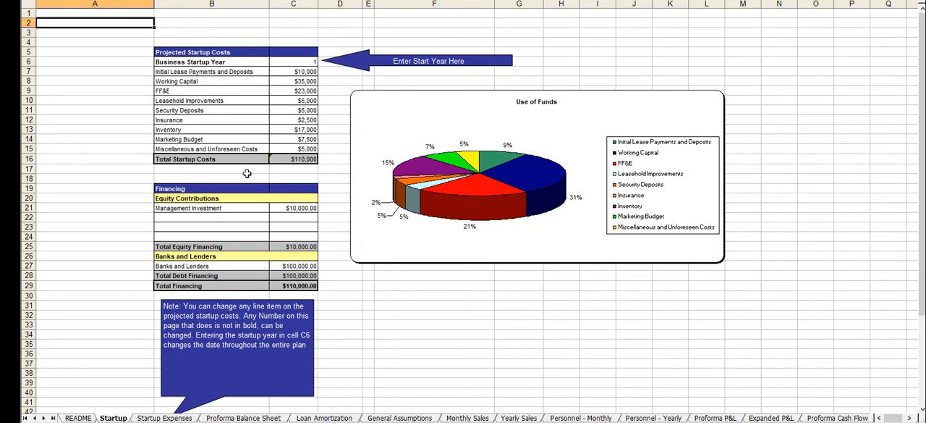
Show the Startup Expenses sheet and select the Store Manager personnel entry.
{"action": "left_click", "coordinate": [168, 417]}
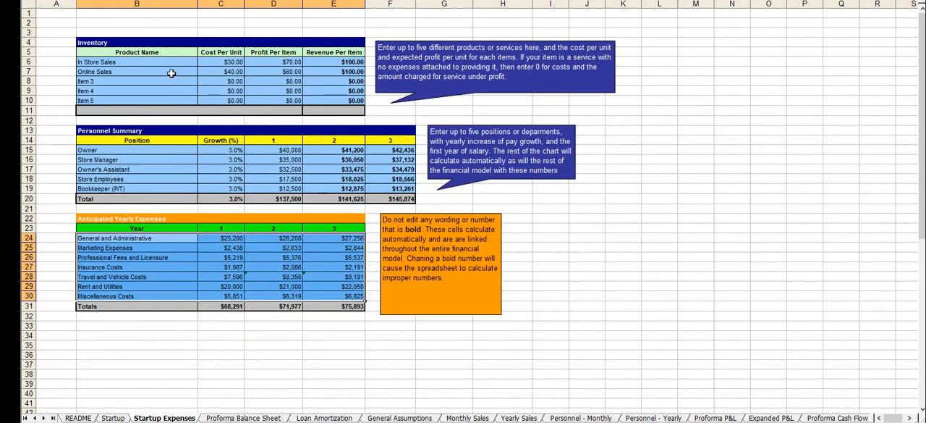
{"action": "left_click", "coordinate": [136, 159]}
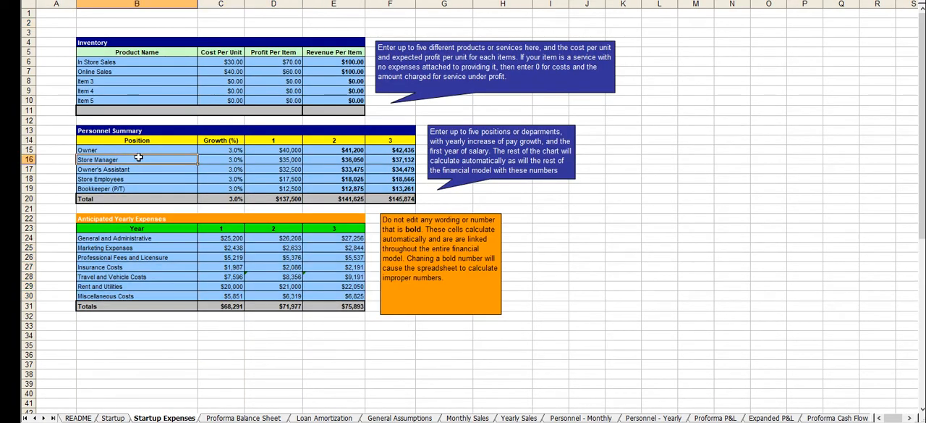
{"action": "mouse_move", "coordinate": [248, 208]}
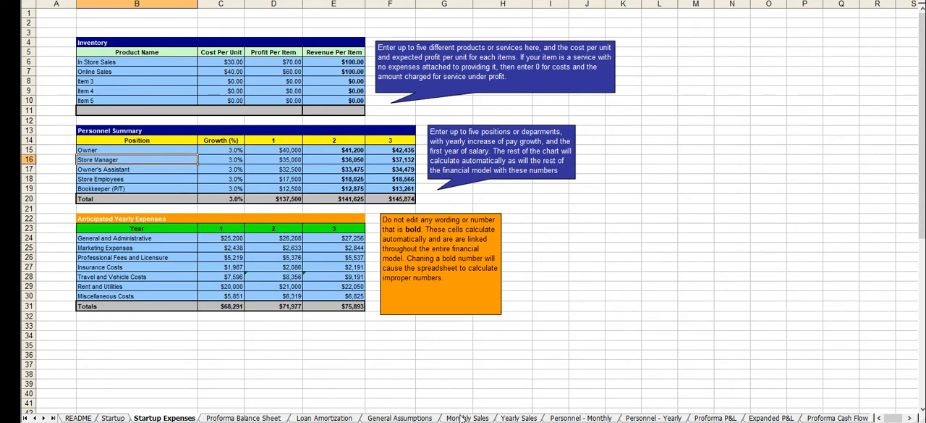
View the Monthly Sales, Yearly Sales, Personnel - Monthly, Proforma P&L, Expanded P&L and Break Even sheets.
{"action": "left_click", "coordinate": [462, 417]}
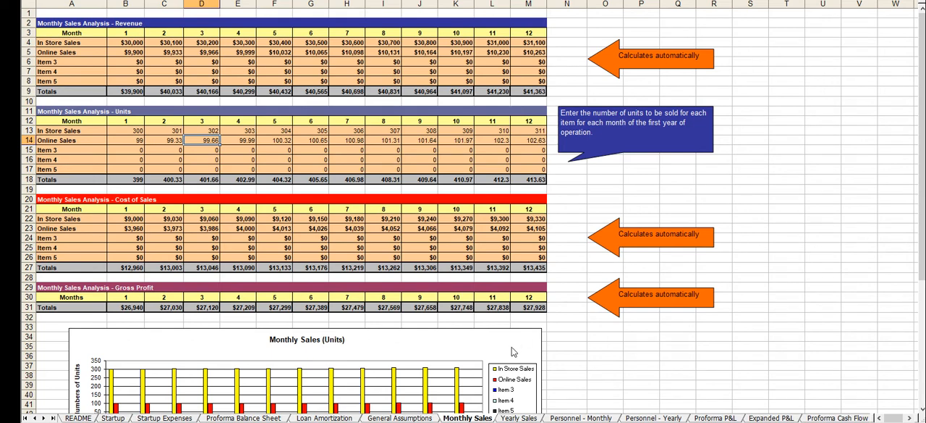
{"action": "left_click", "coordinate": [526, 417]}
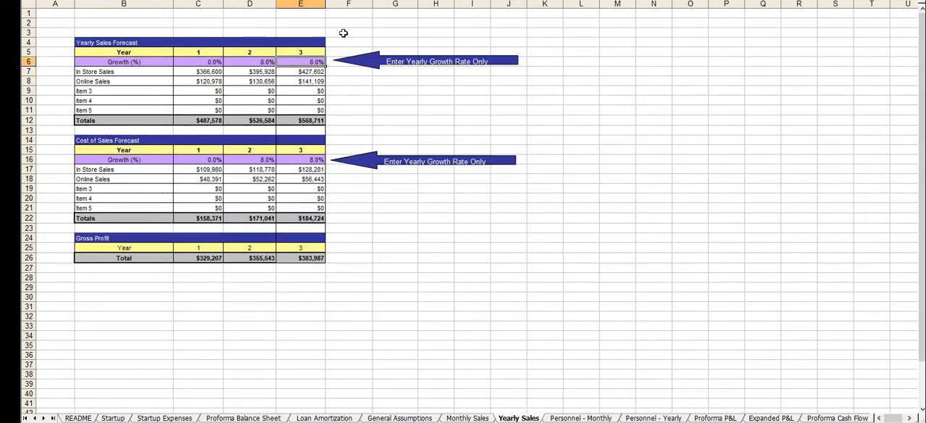
{"action": "left_click", "coordinate": [580, 417]}
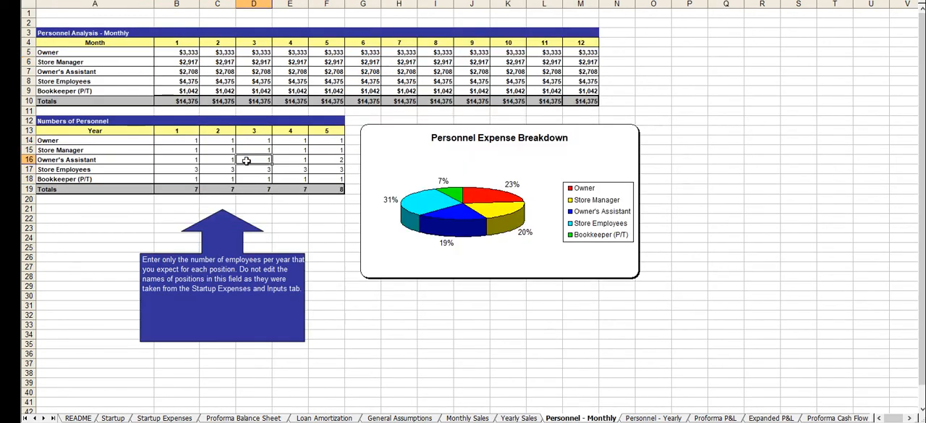
{"action": "left_click", "coordinate": [716, 418]}
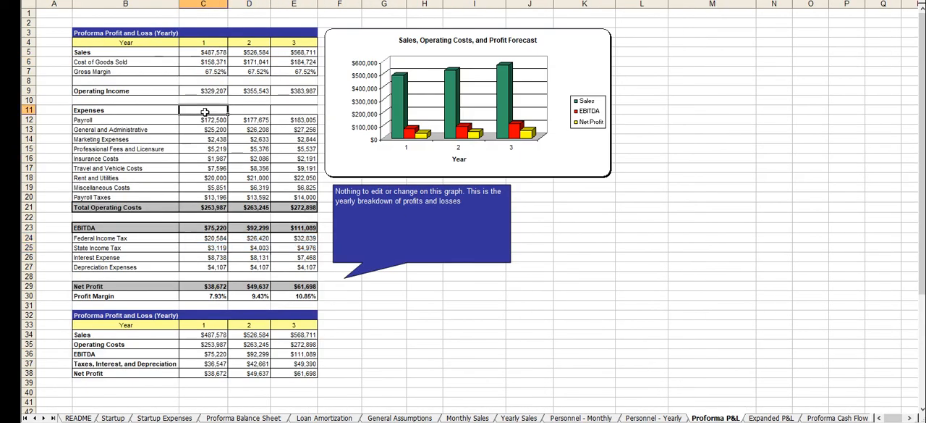
{"action": "left_click", "coordinate": [779, 418]}
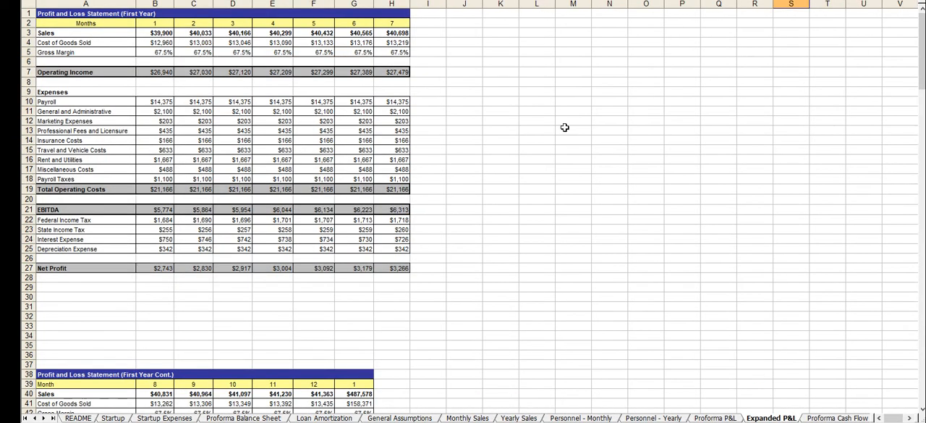
{"action": "mouse_move", "coordinate": [786, 300]}
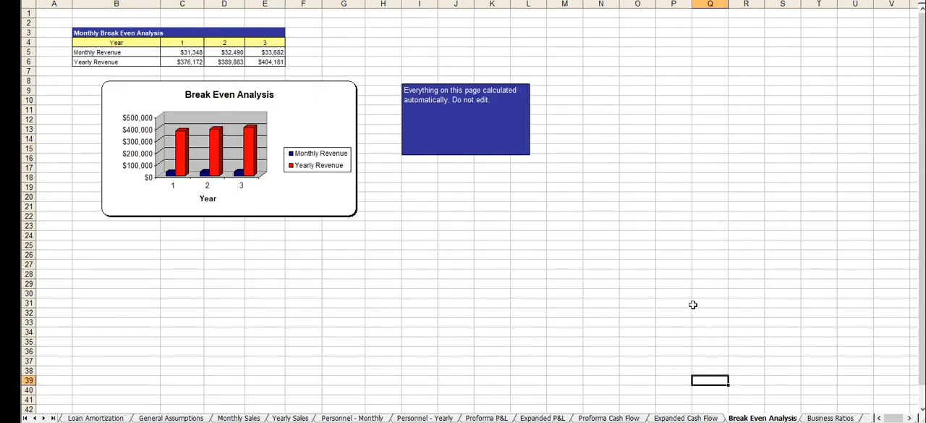
{"action": "left_click", "coordinate": [834, 417]}
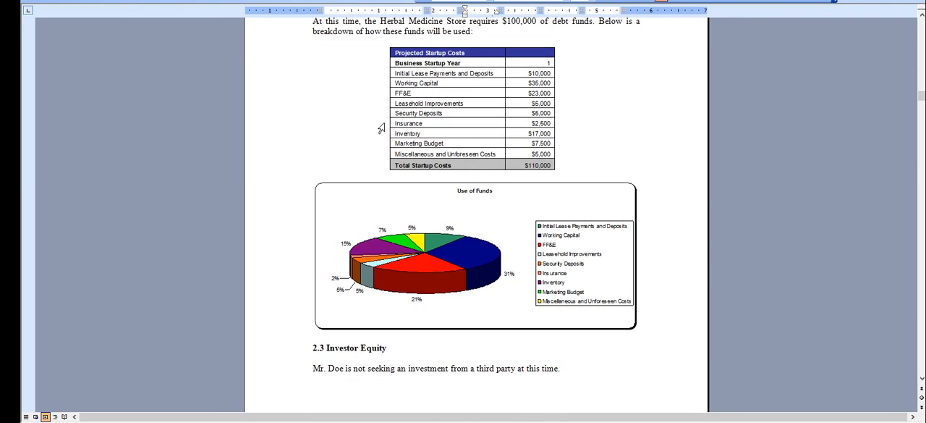
Scroll from the Projected Startup Costs table to sections 2.3 Investor Equity and 2.4 Management Equity.
{"action": "scroll", "scroll_direction": "down", "scroll_amount": 3}
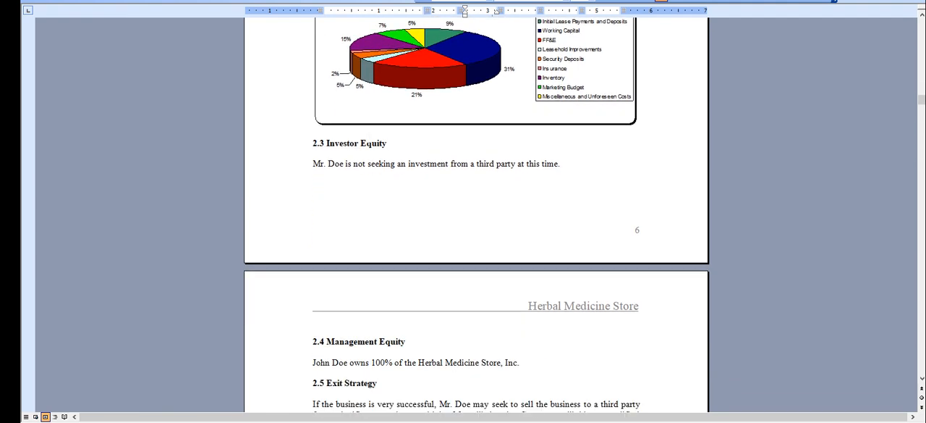
{"action": "scroll", "scroll_direction": "down", "scroll_amount": 3}
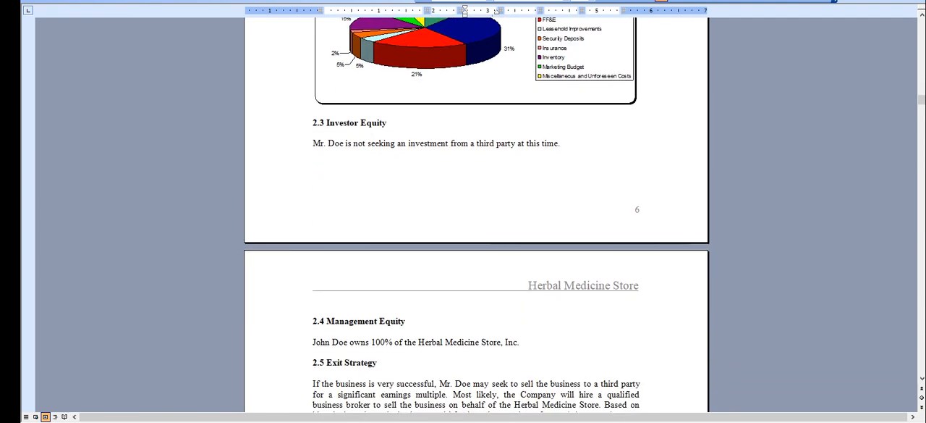